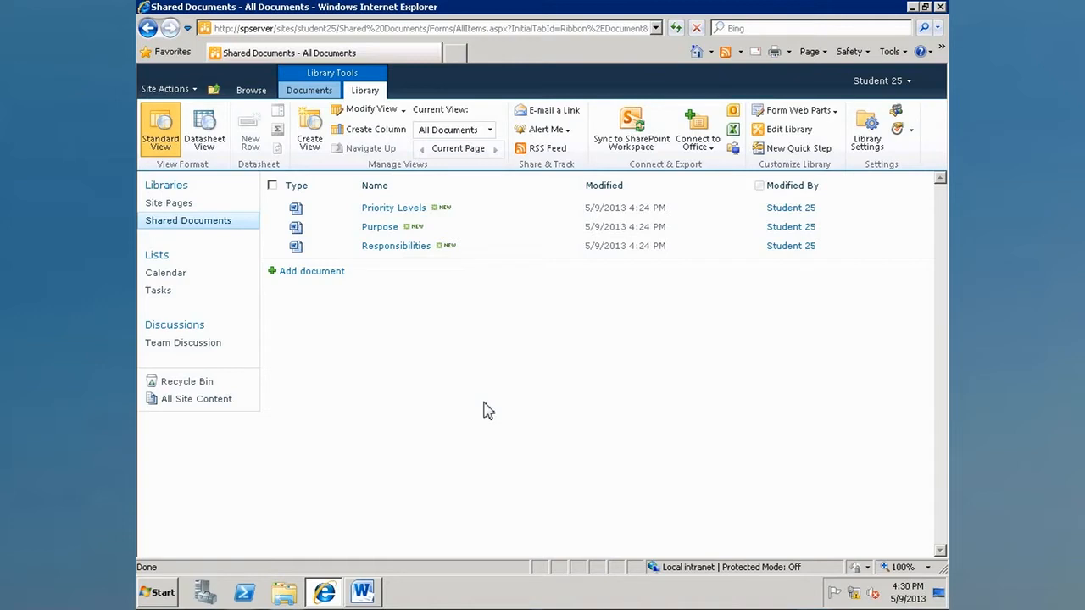
Switch from the SharePoint library in Internet Explorer to the blank Word document.
click(362, 592)
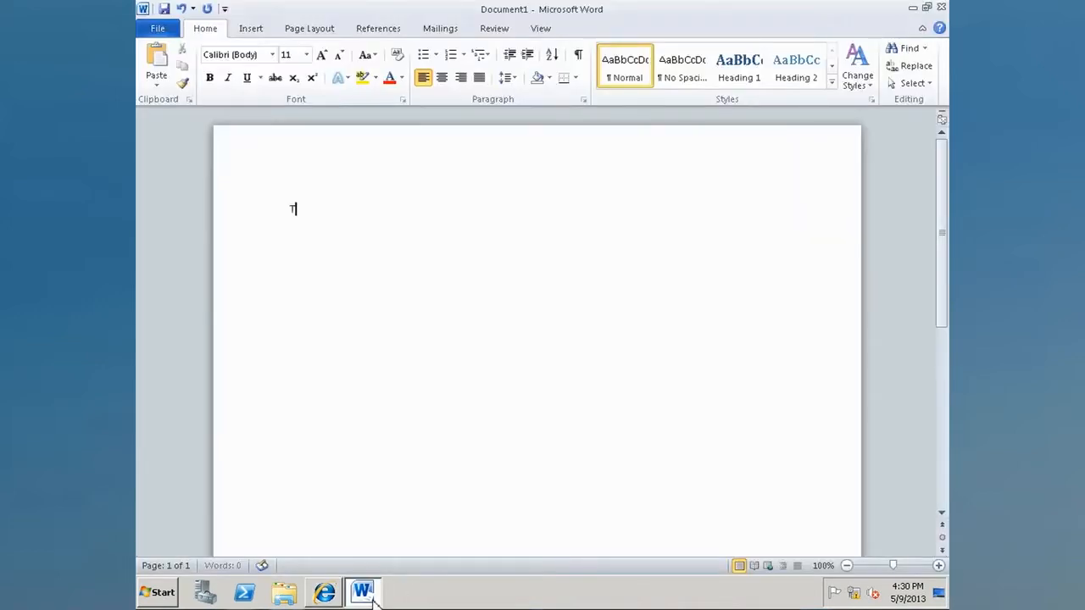
Type 'Test Document' on the blank page and start saving it.
text(Test Document)
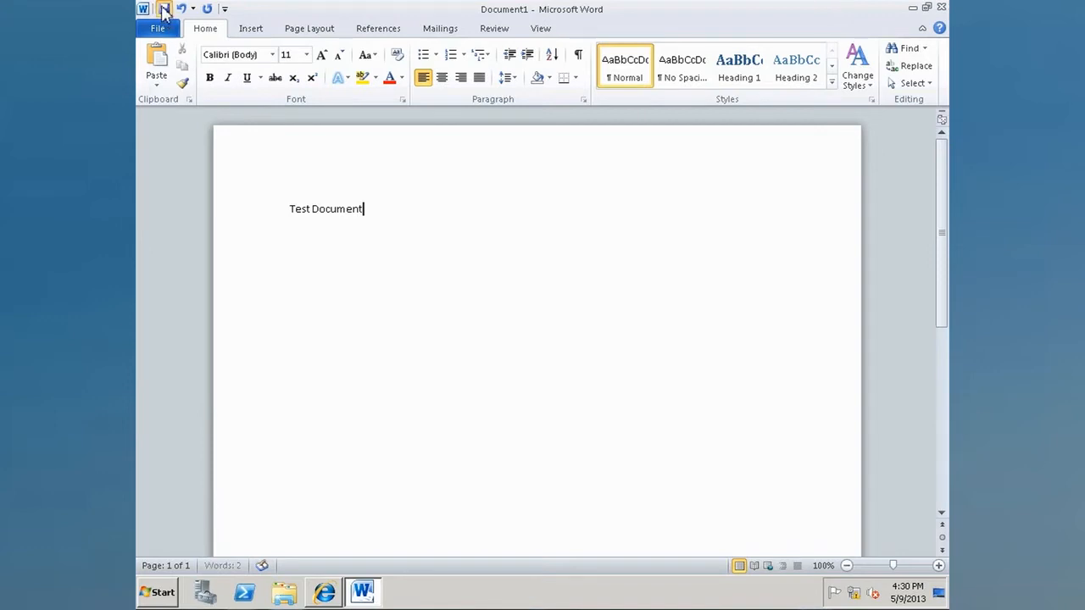
click(164, 9)
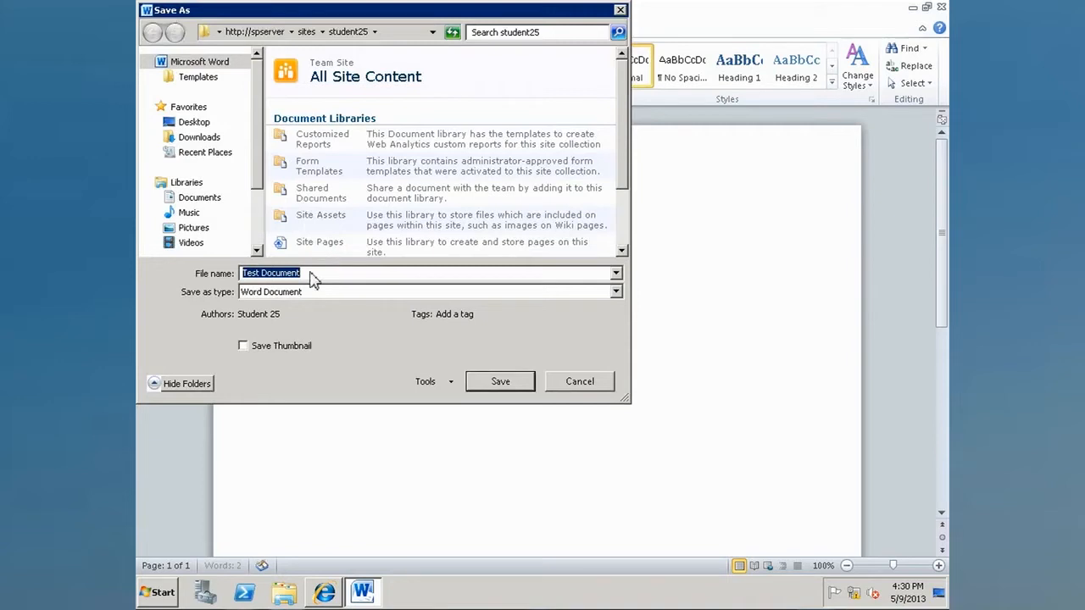
mouse_move(331, 51)
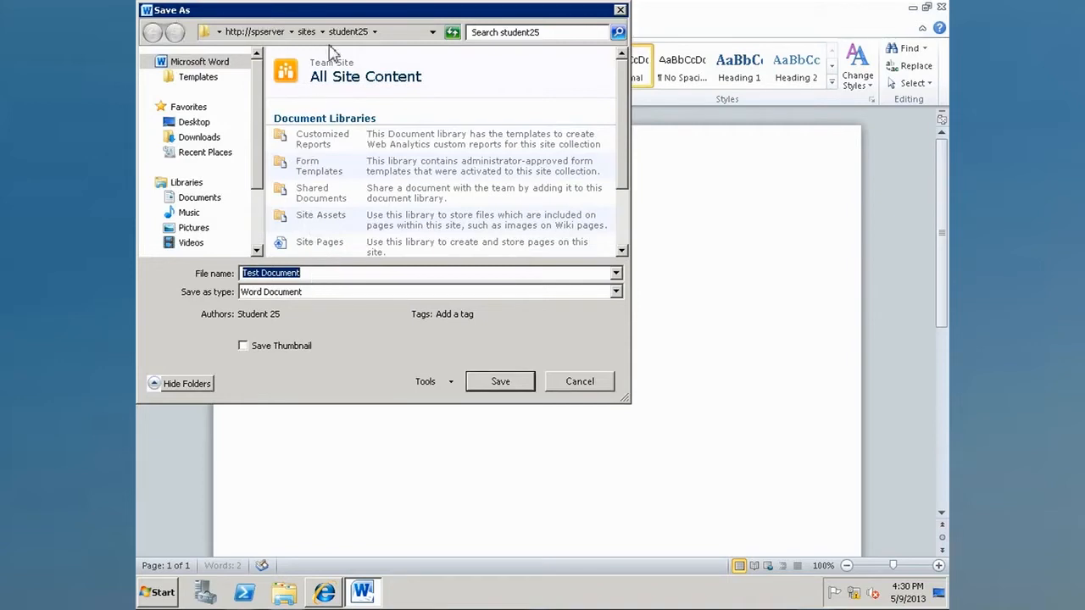
mouse_move(332, 287)
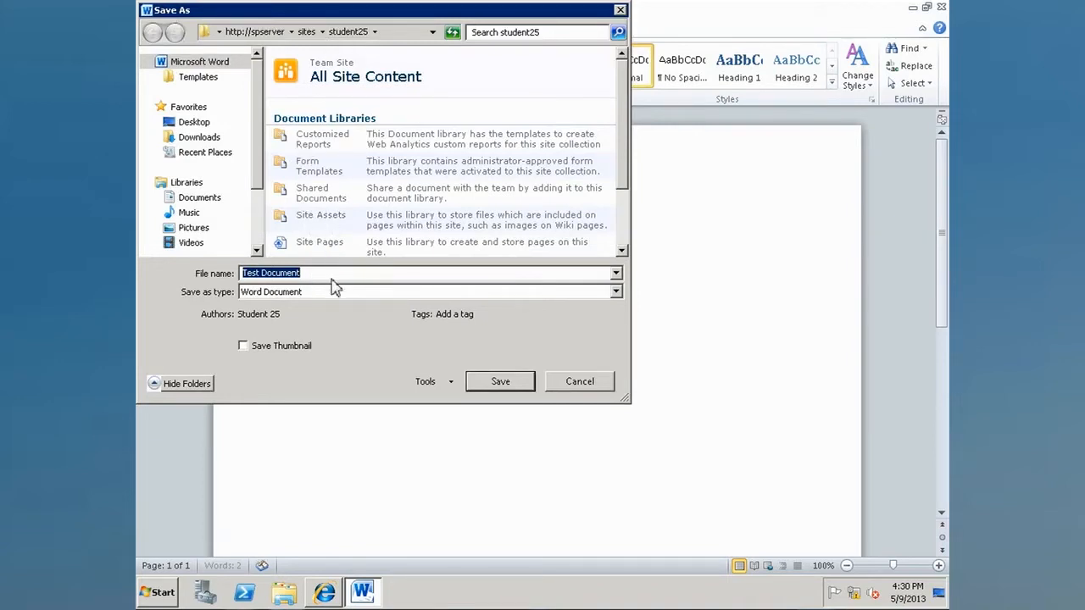
text(http://spserver/sites/student25)
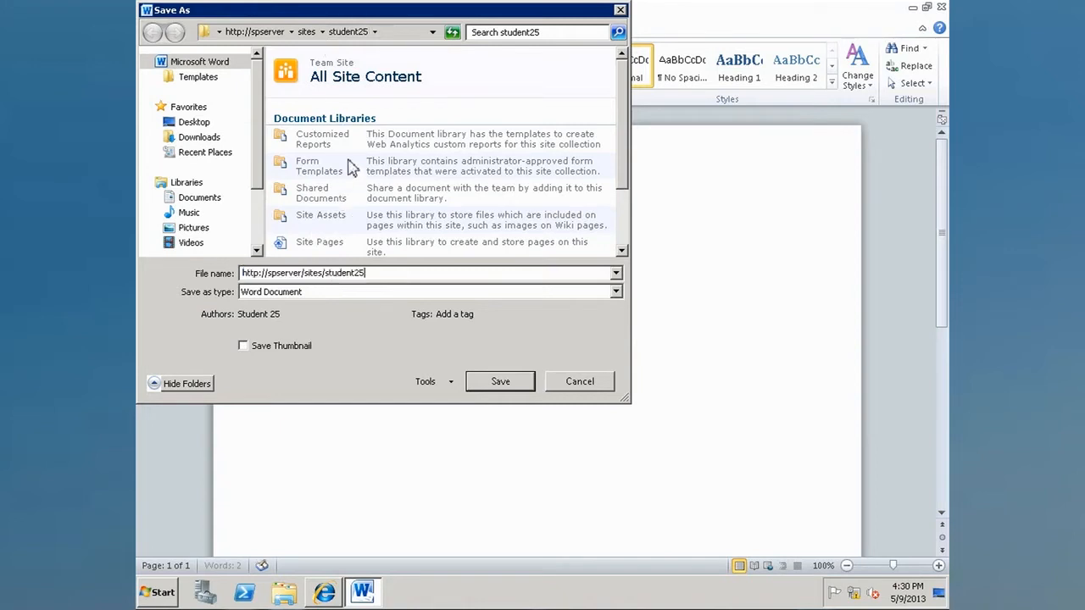
mouse_move(477, 366)
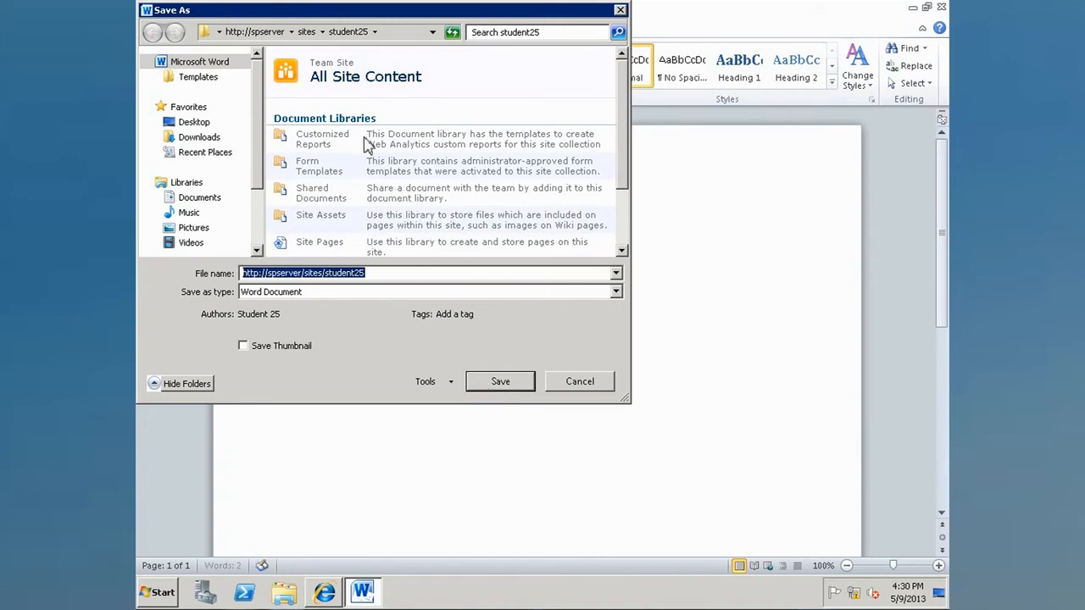
mouse_move(331, 153)
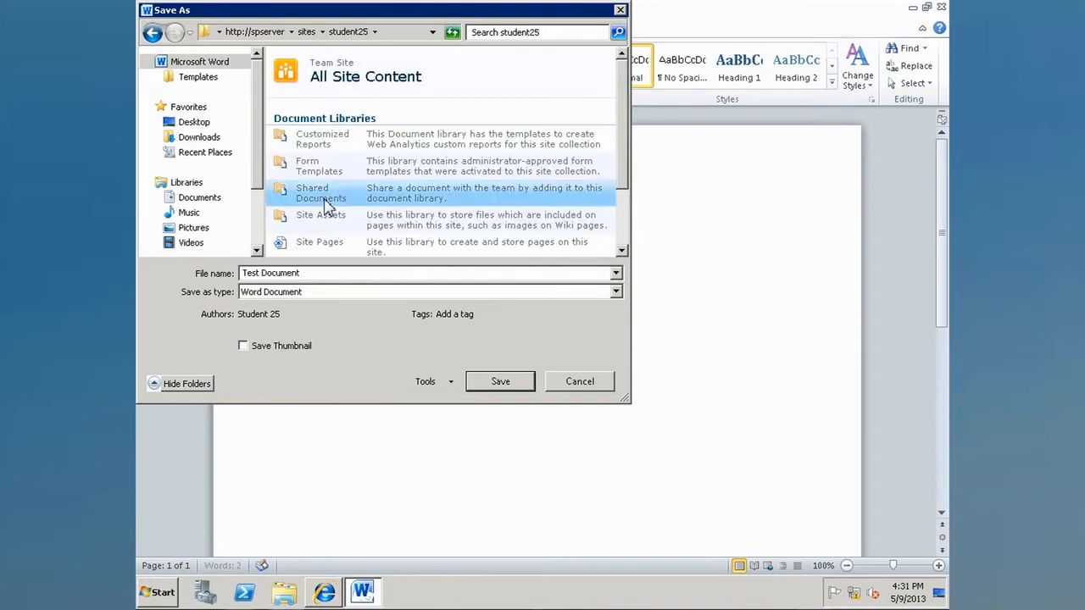
double_click(321, 193)
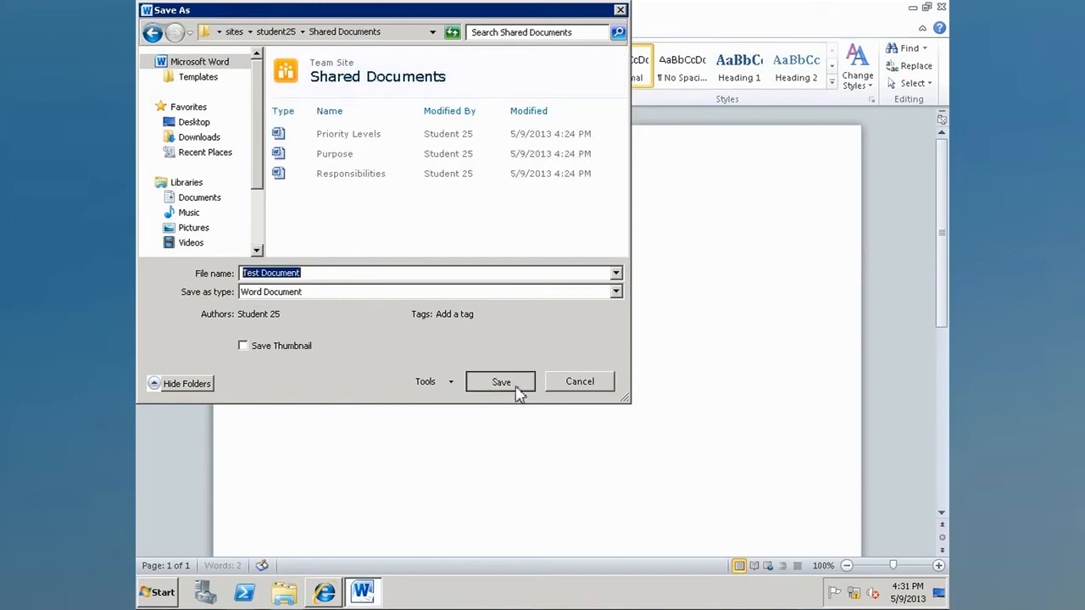
click(501, 382)
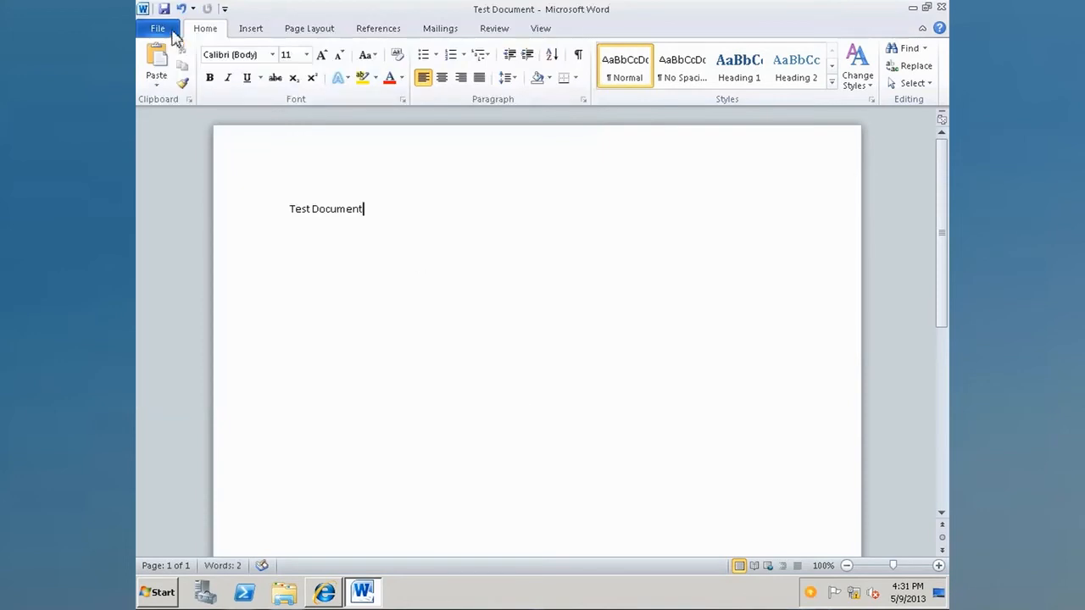
Show File > Save & Send > Save to SharePoint, listing Shared Documents as the location.
click(158, 28)
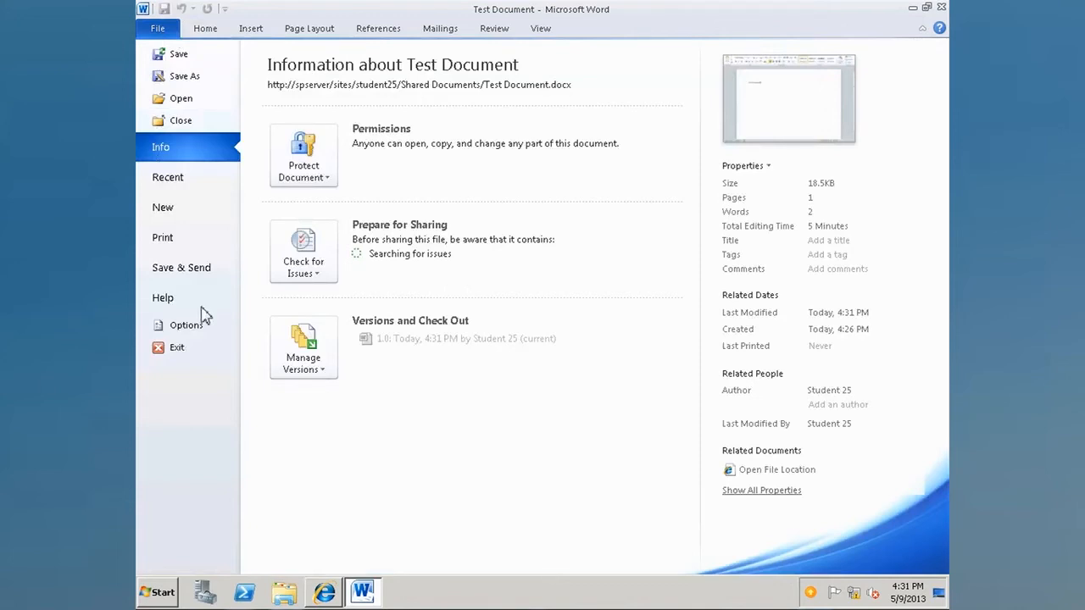
click(181, 267)
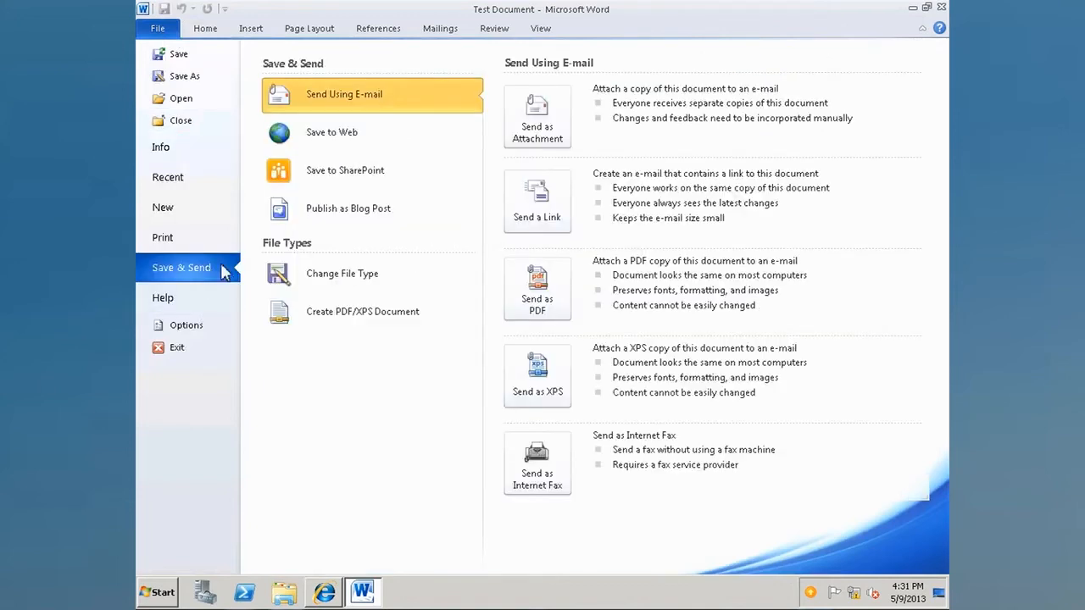
click(344, 170)
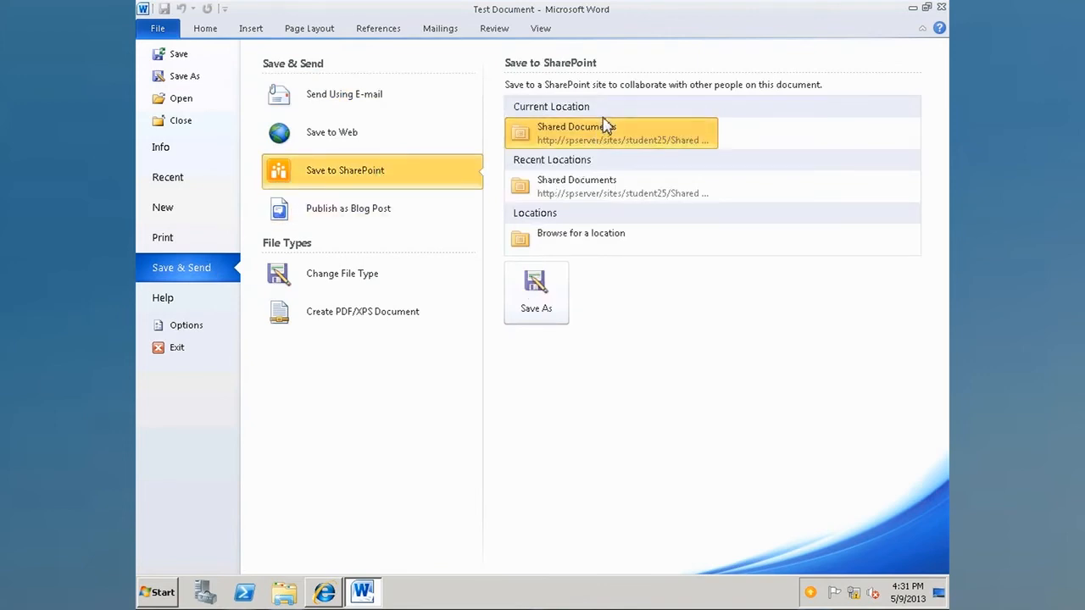
mouse_move(625, 172)
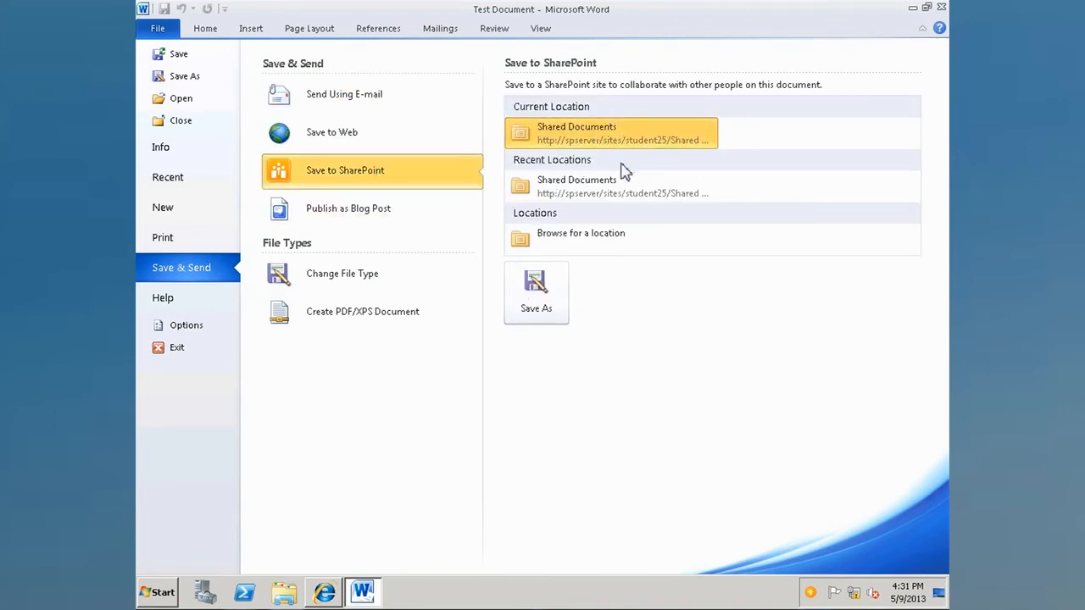
mouse_move(627, 185)
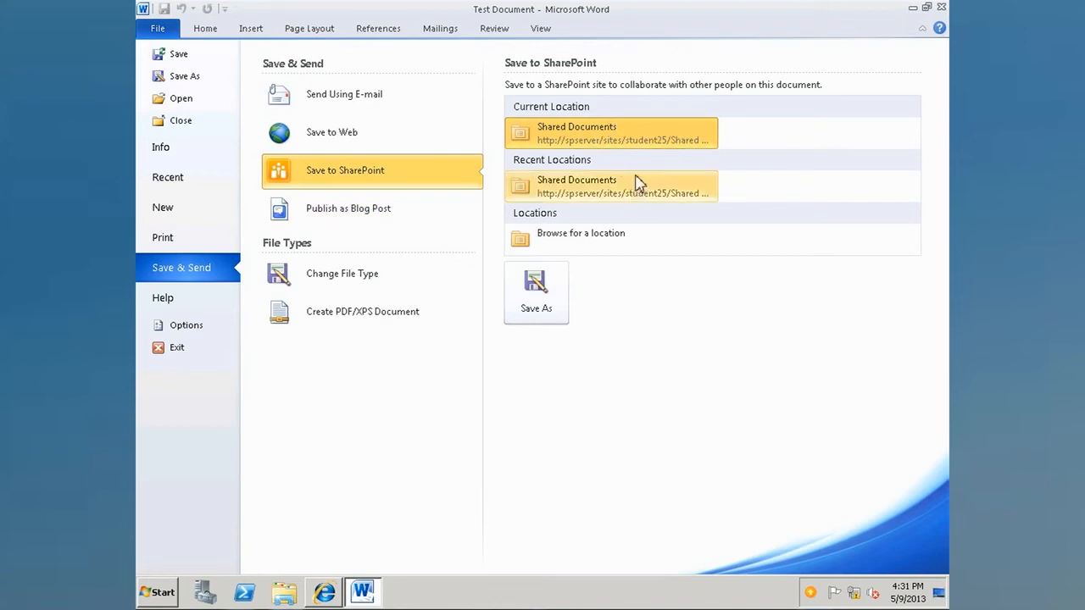